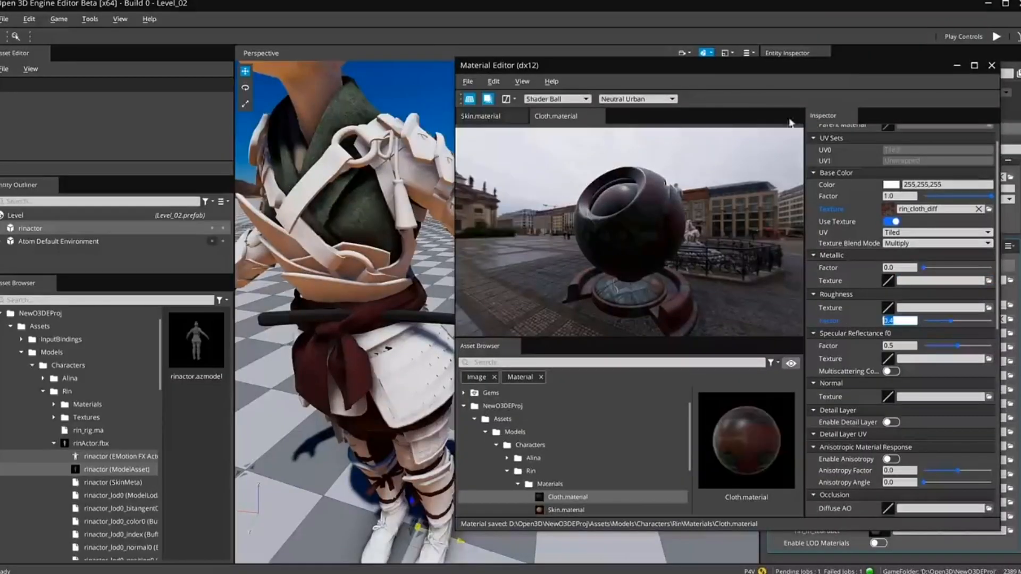
Step: Close the Material Editor to return to the rinactor's Material component with rin_m_cloth assigned
click(990, 67)
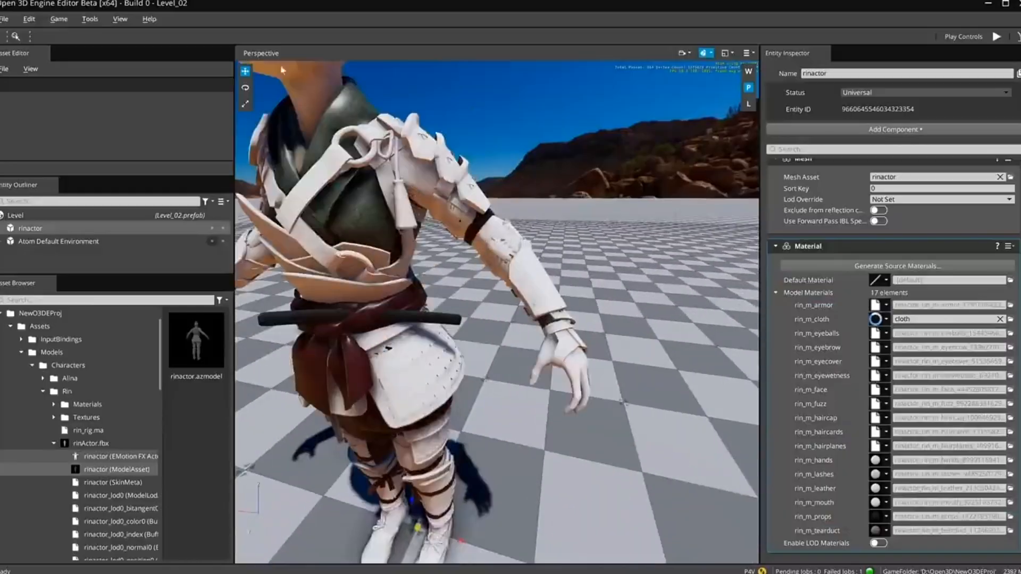